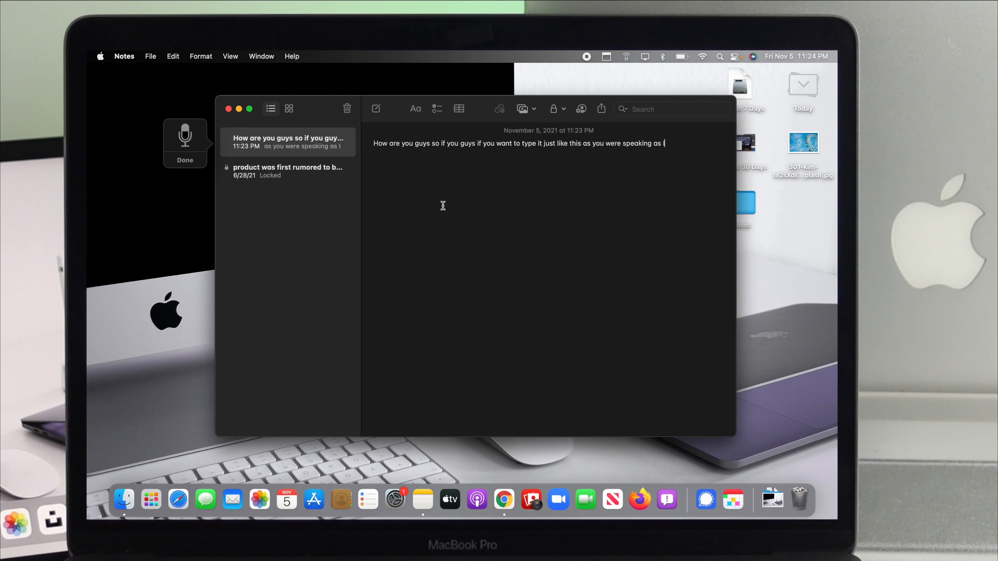
Step: Dictate a few sentences into the note ('I'm speaking right here now...'), then finish dictation with Done
text(I'm speaking right here now everything I'm going to talk is going to be written down)
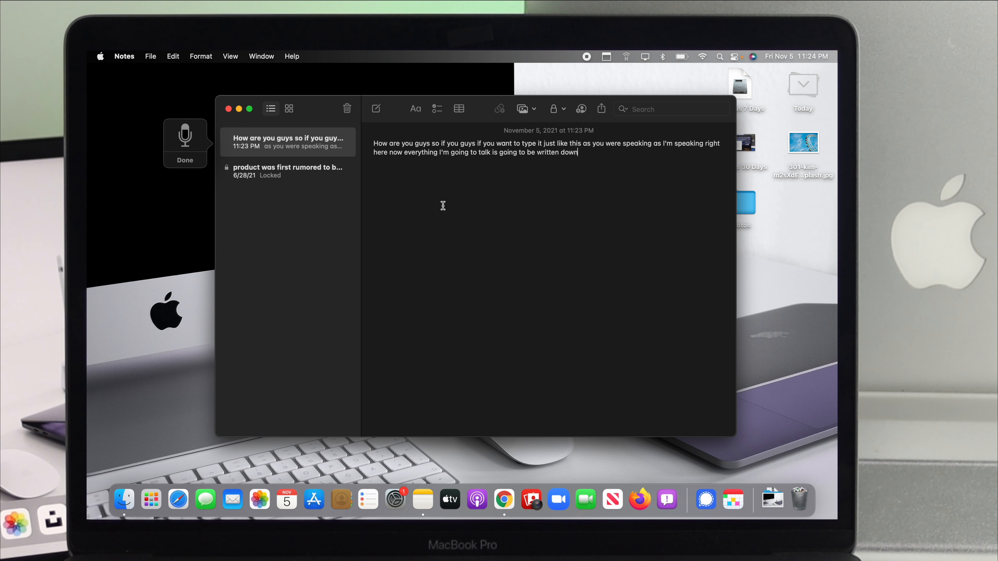
text(over here this is an awesome way which is called dictation you can use it on your Mac just like these)
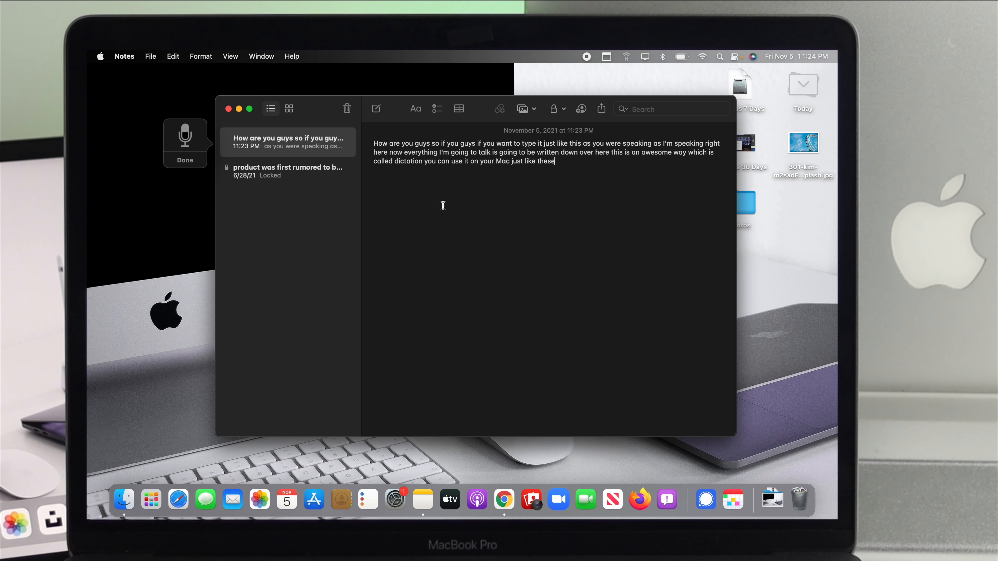
text(so that you can type even faster than you think well this is an amazing features that)
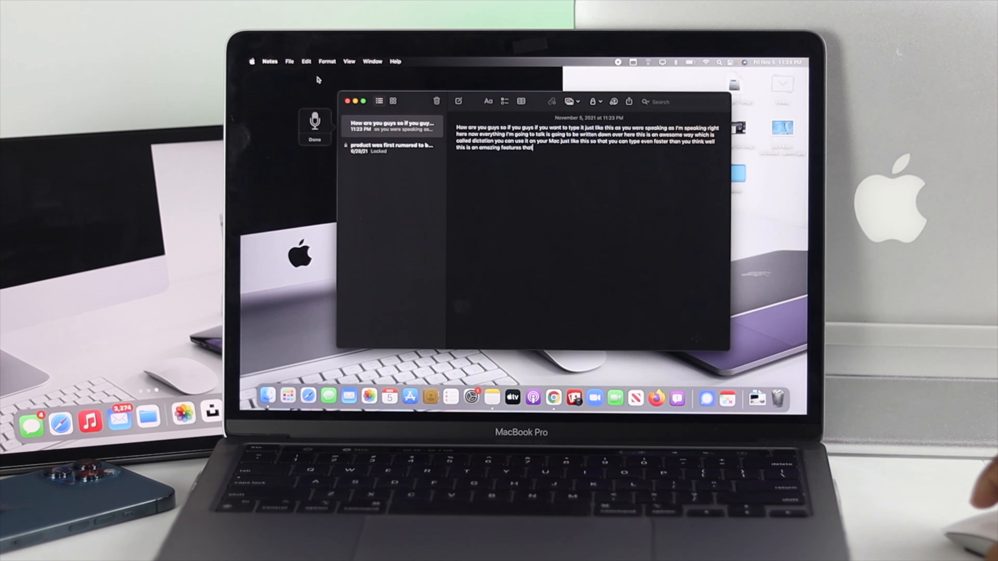
click(349, 100)
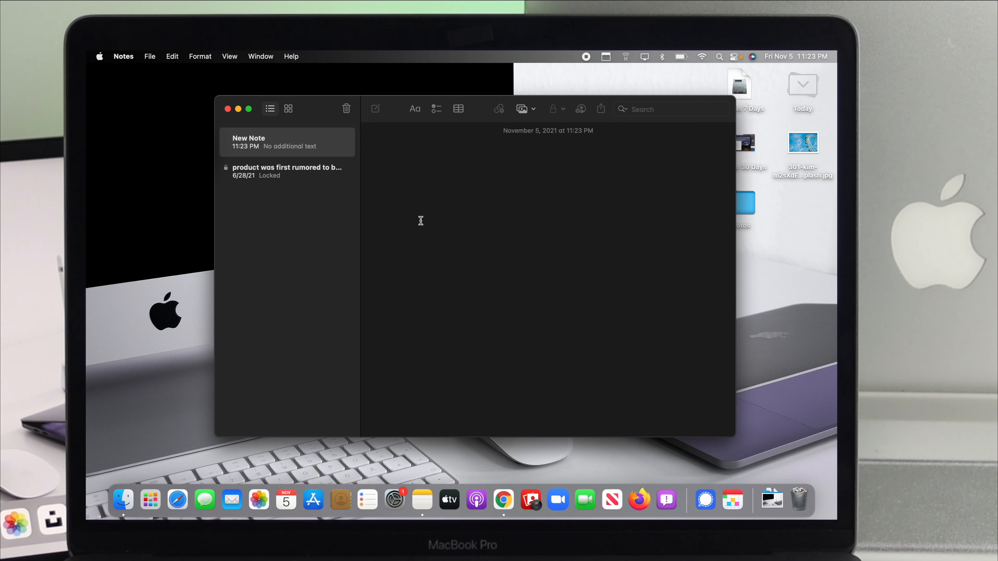
Step: Close the Notes window to return to the desktop
click(445, 143)
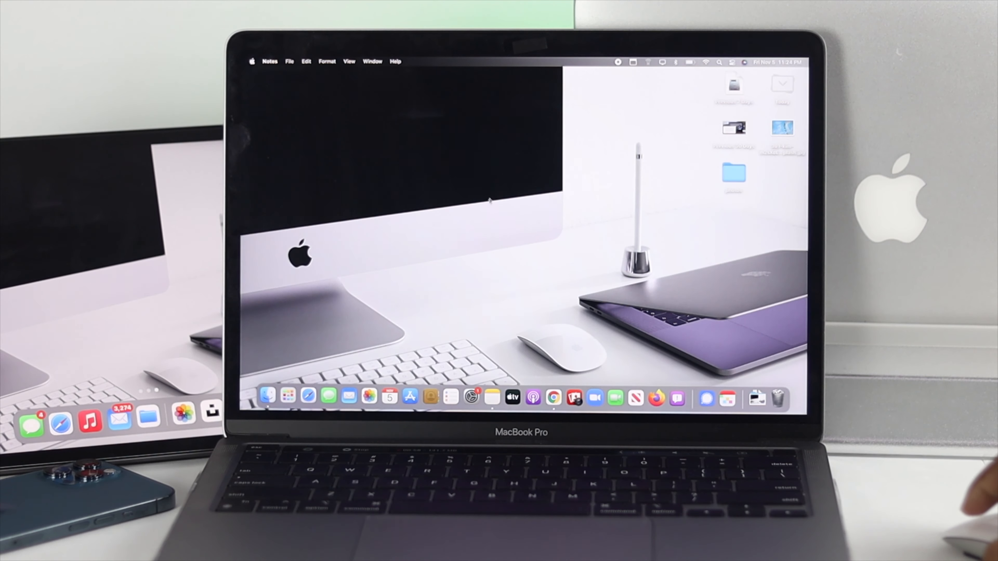
Step: Reach the Keyboard pane of System Preferences from the Apple menu
click(252, 61)
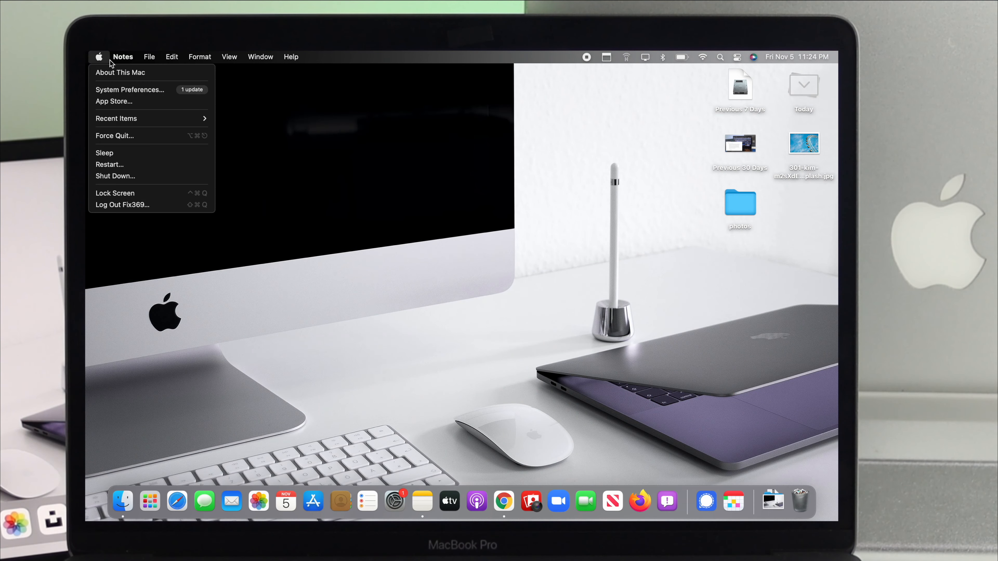
click(130, 89)
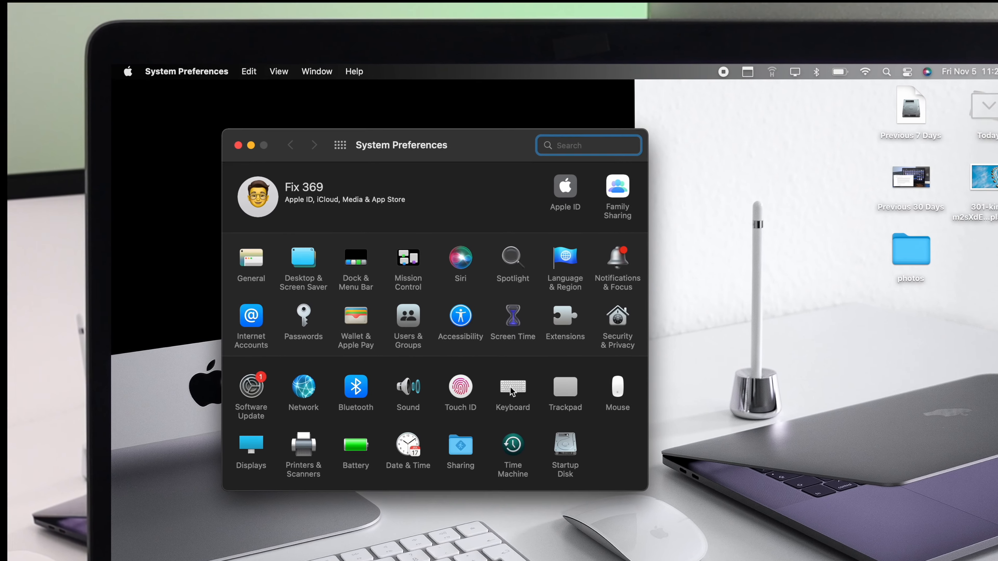
click(512, 387)
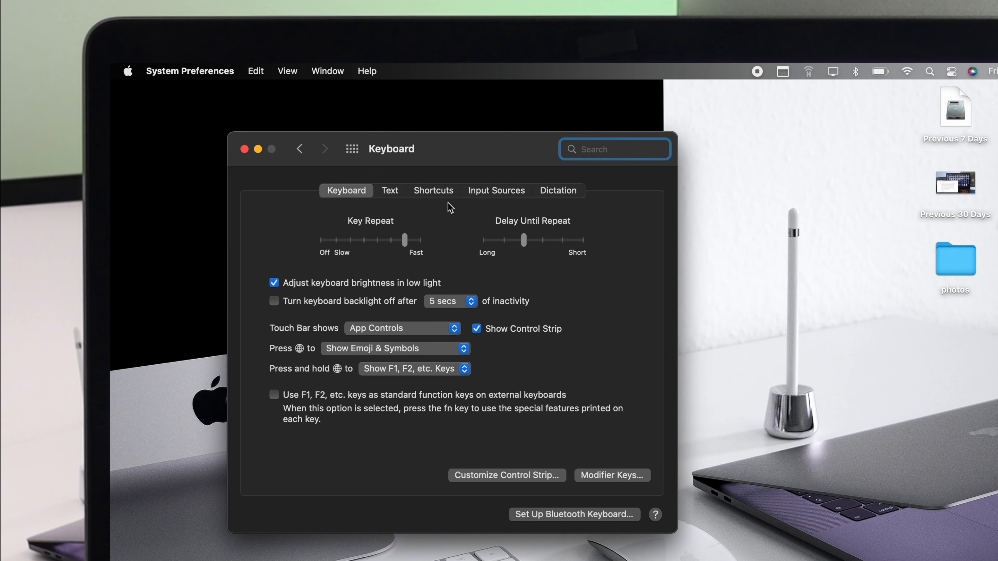
mouse_move(563, 194)
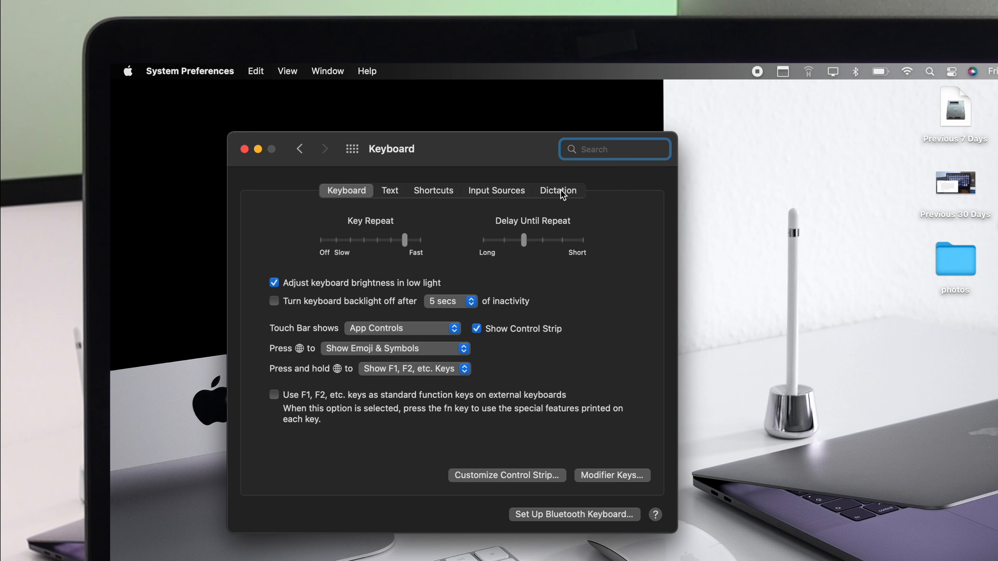
Step: Turn Dictation on and set its shortcut to Press Control Key Twice
click(558, 191)
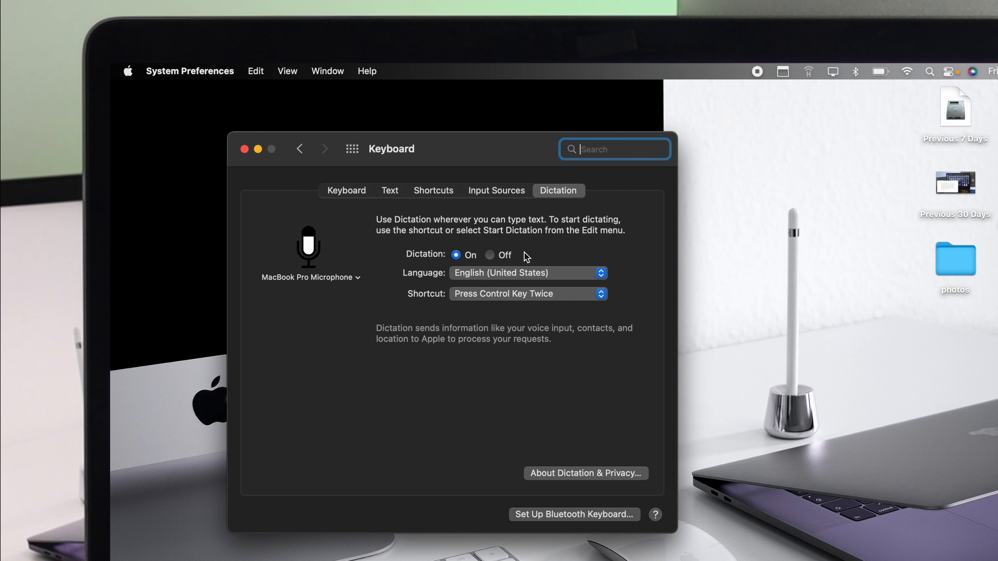
mouse_move(513, 249)
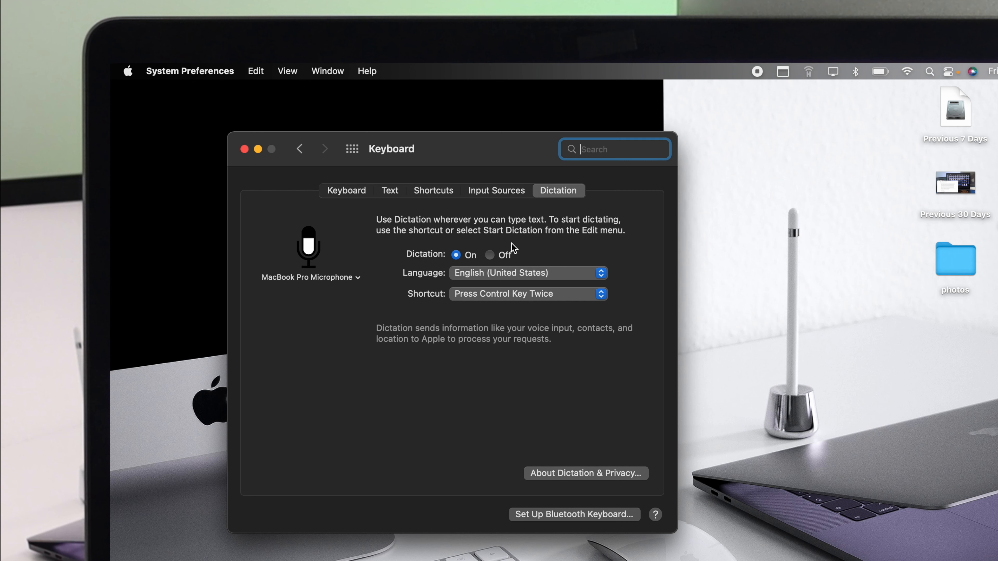
mouse_move(531, 300)
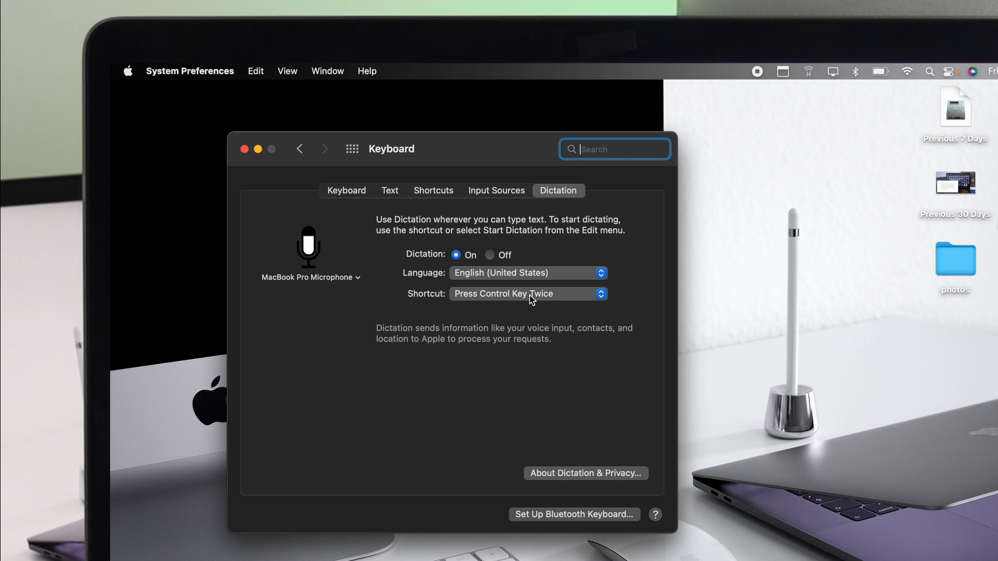
click(527, 273)
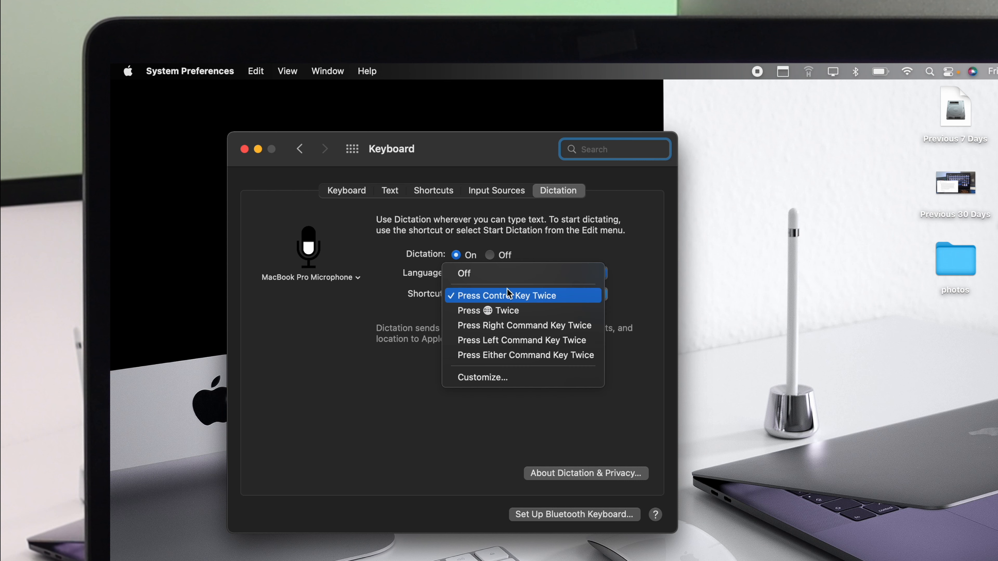
mouse_move(538, 305)
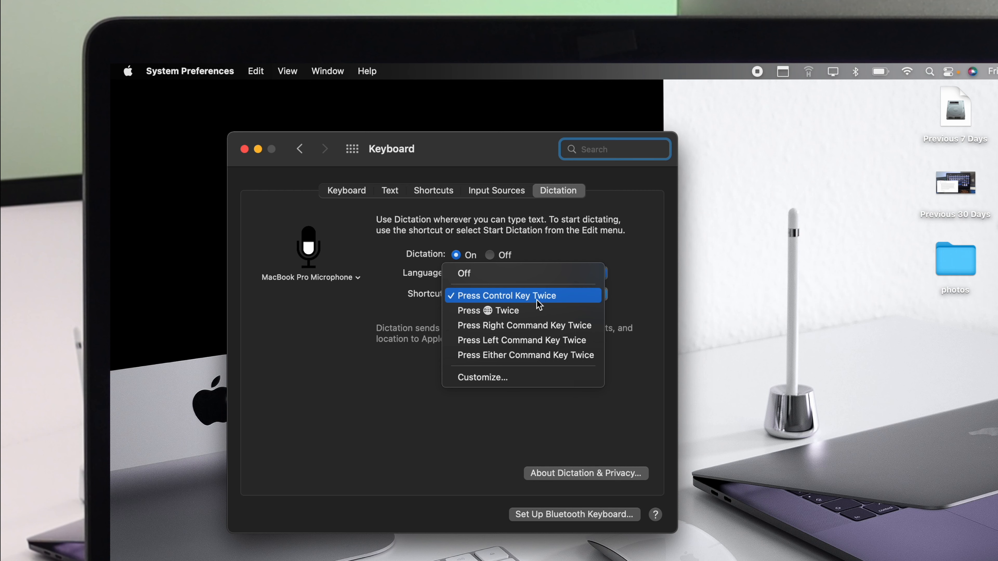
mouse_move(498, 311)
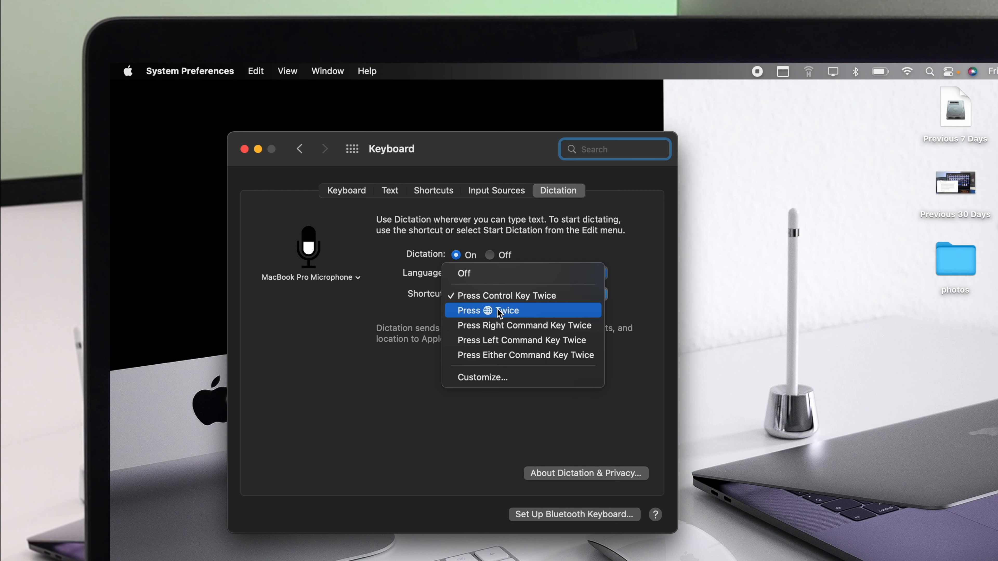
mouse_move(496, 326)
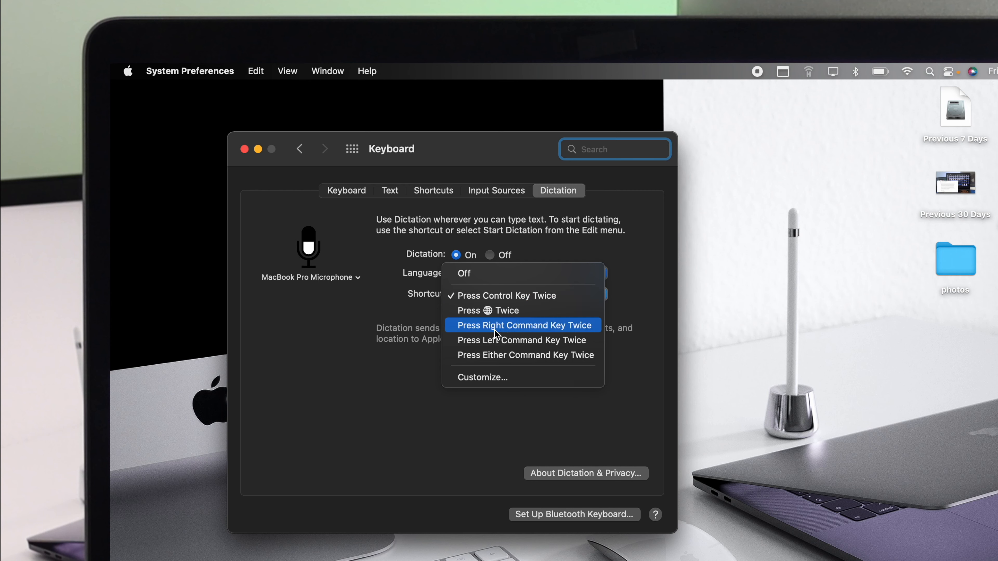
mouse_move(535, 340)
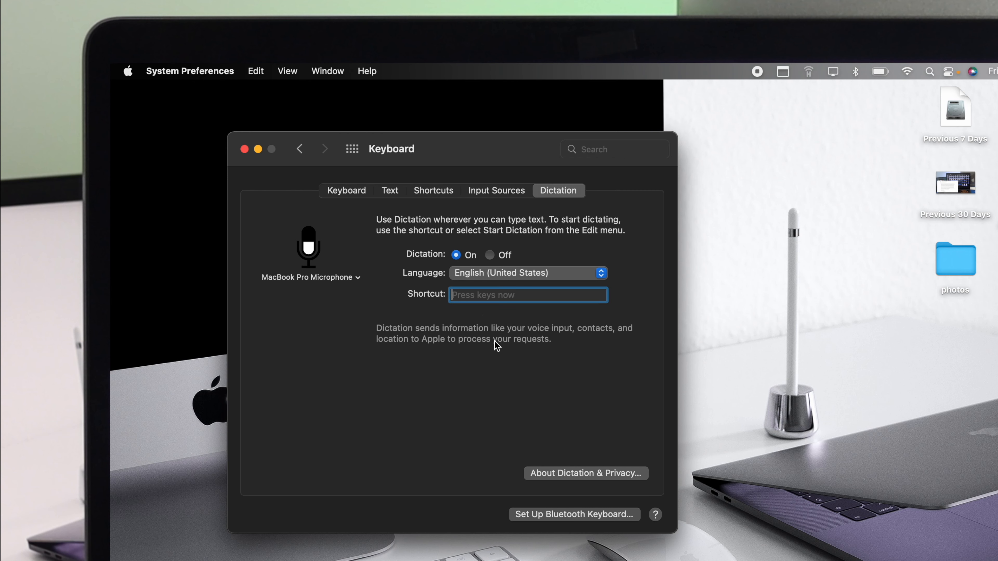
key(ctrl)
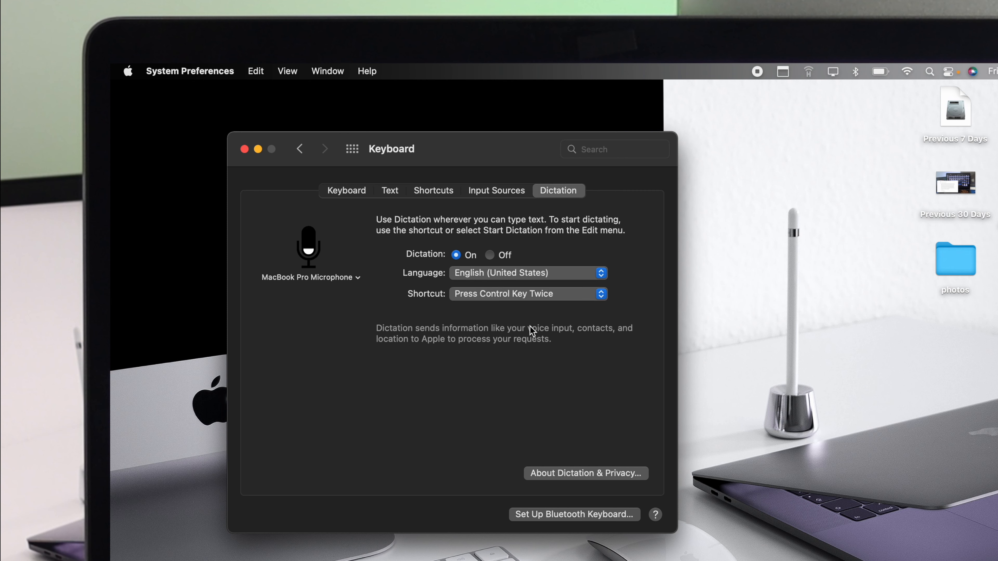
mouse_move(494, 342)
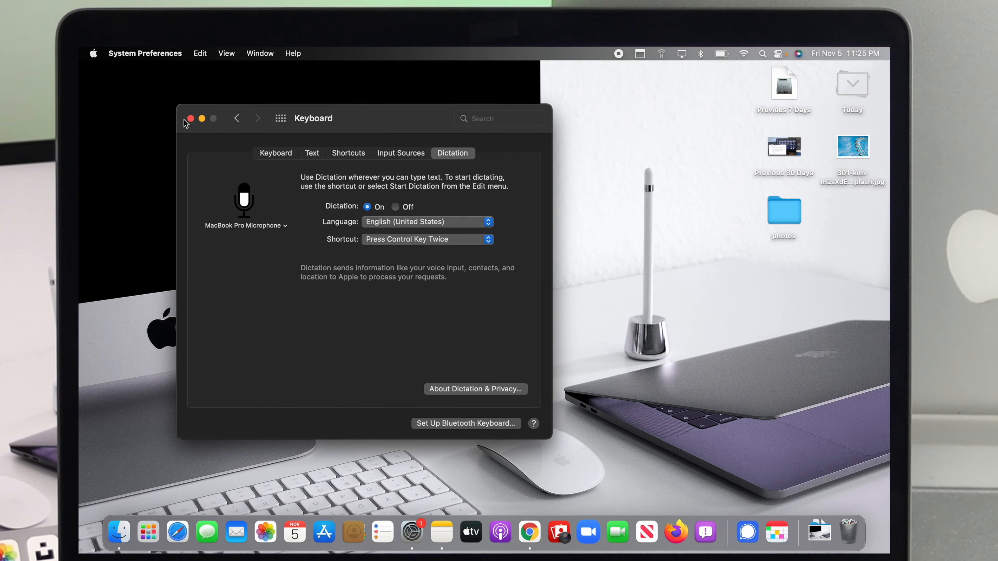
Step: Close the preferences, then dictate a new note in Notes using the Control-twice shortcut
click(191, 118)
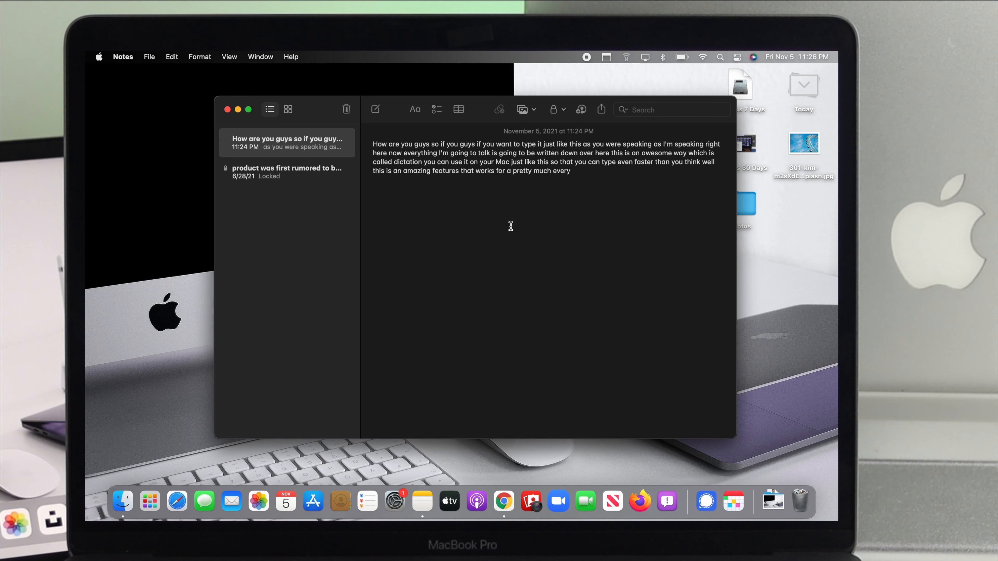
click(375, 109)
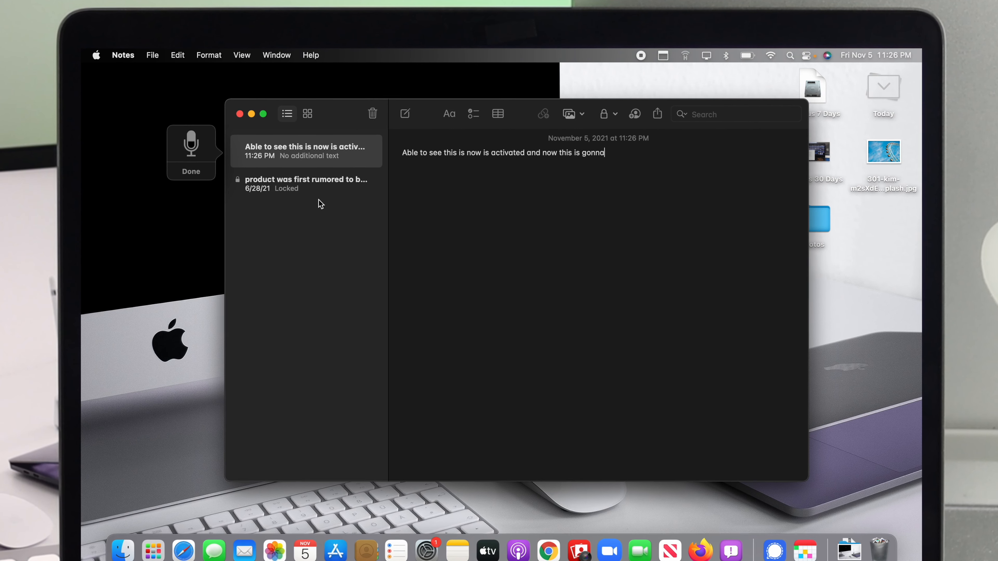
text(work question is)
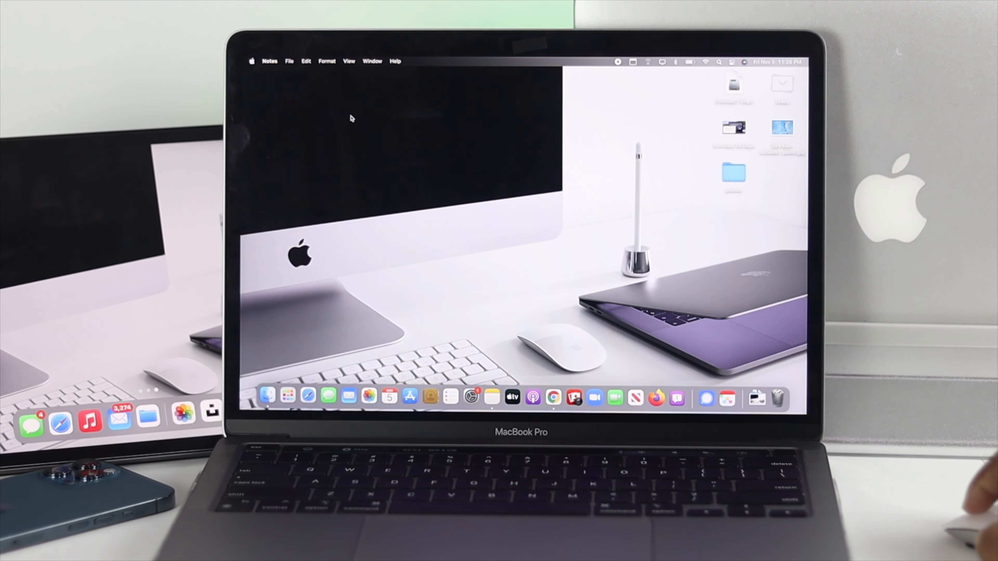
mouse_move(312, 102)
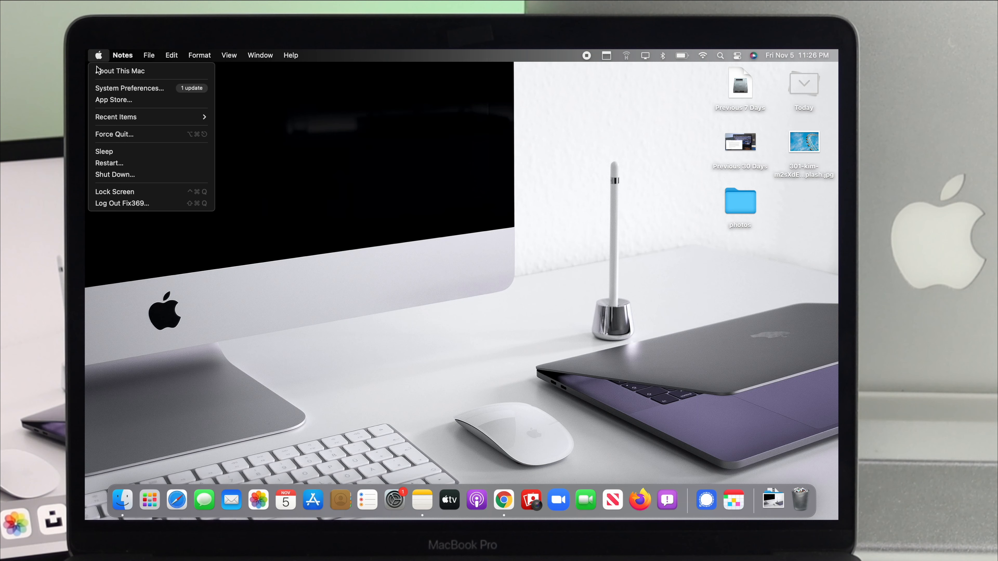
Step: Reach the Privacy tab of Security & Privacy in System Preferences
click(129, 88)
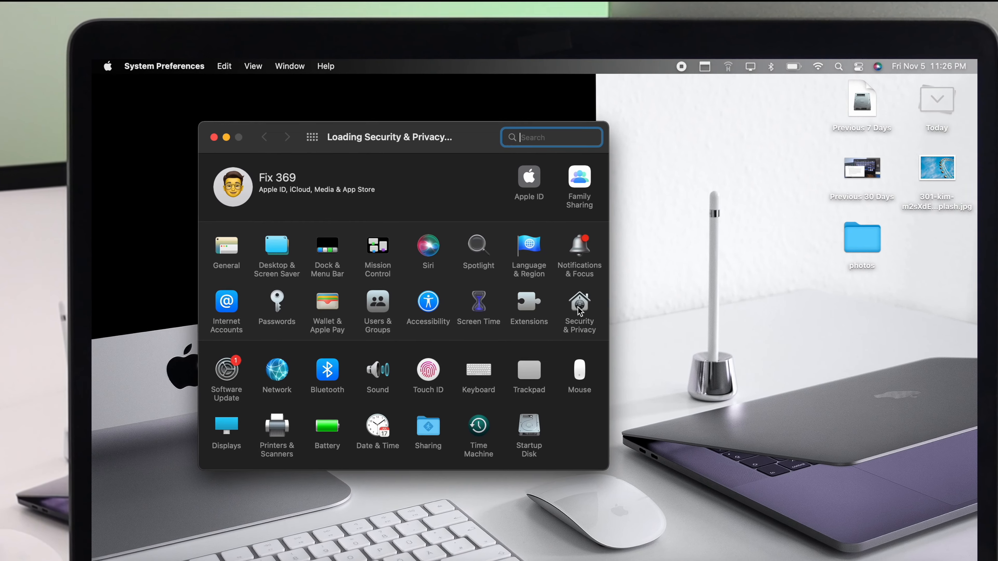
click(579, 305)
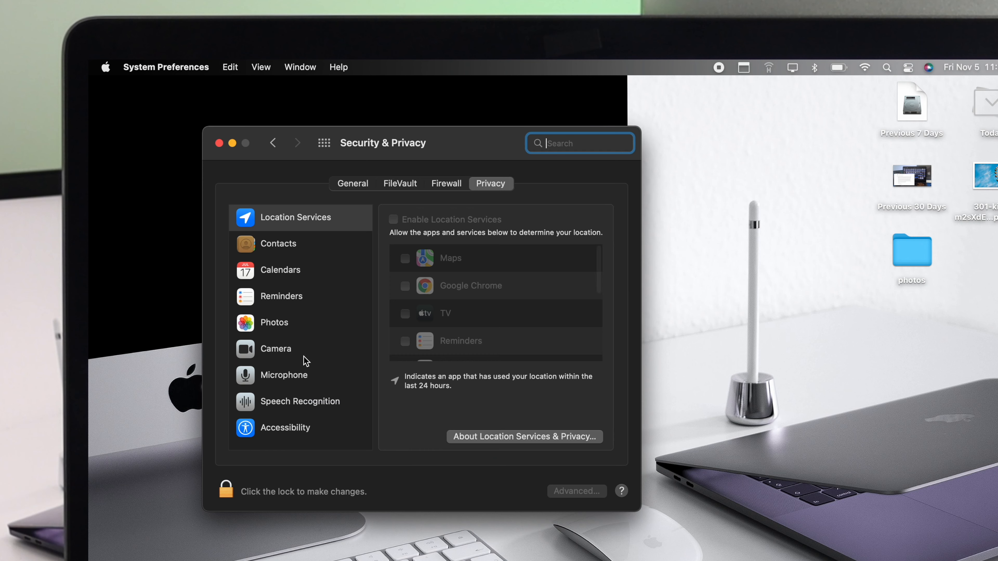
Step: Show the Microphone privacy list and toggle Telegram's microphone access alongside zoom.us
click(283, 375)
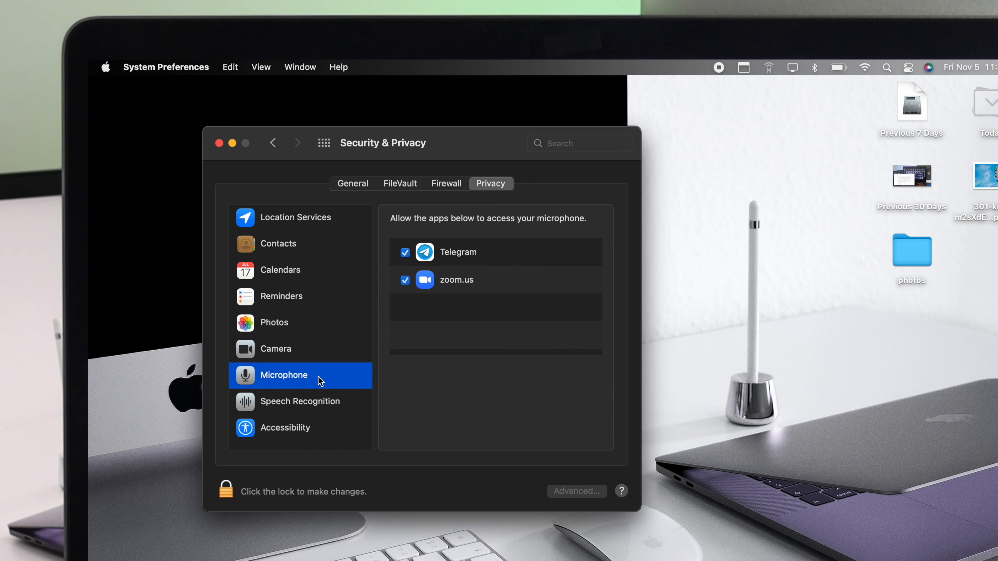
mouse_move(455, 272)
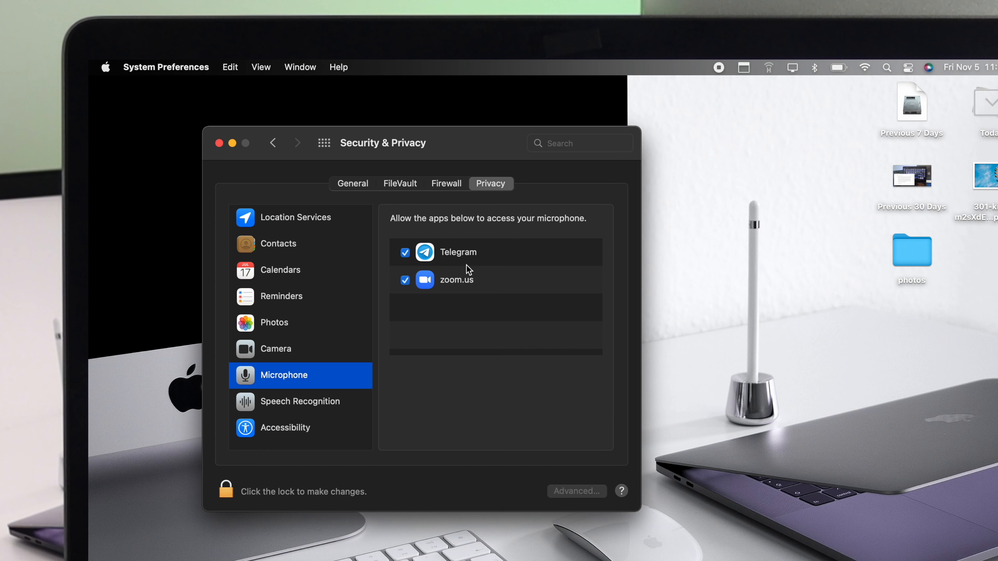
click(405, 252)
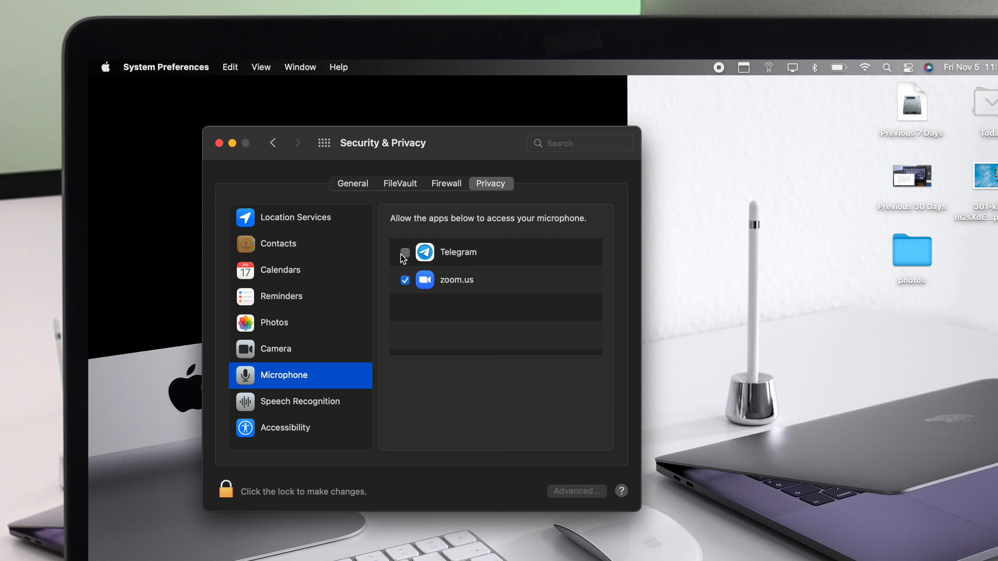
click(406, 252)
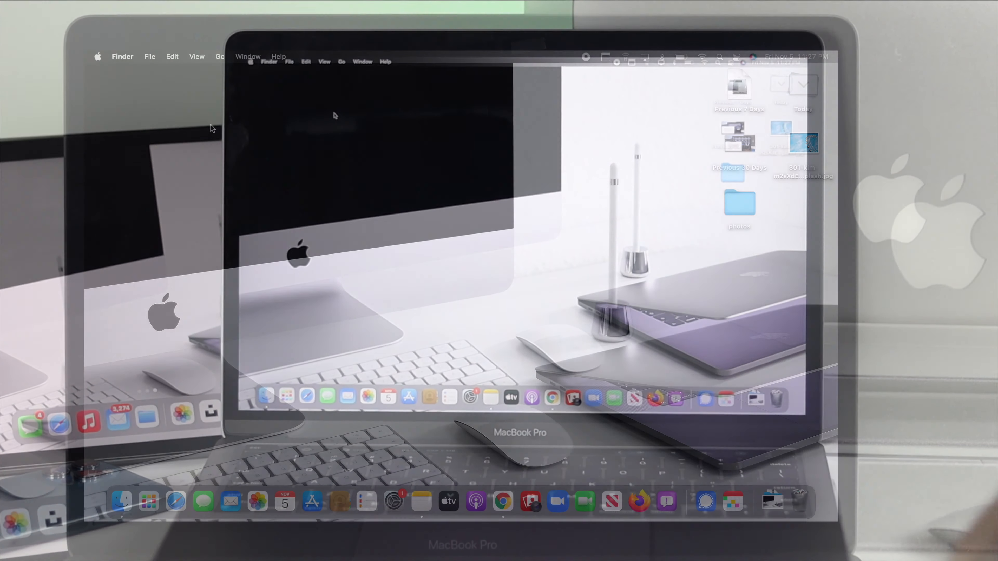
Step: From About This Mac, start Software Update checking for updates
click(97, 56)
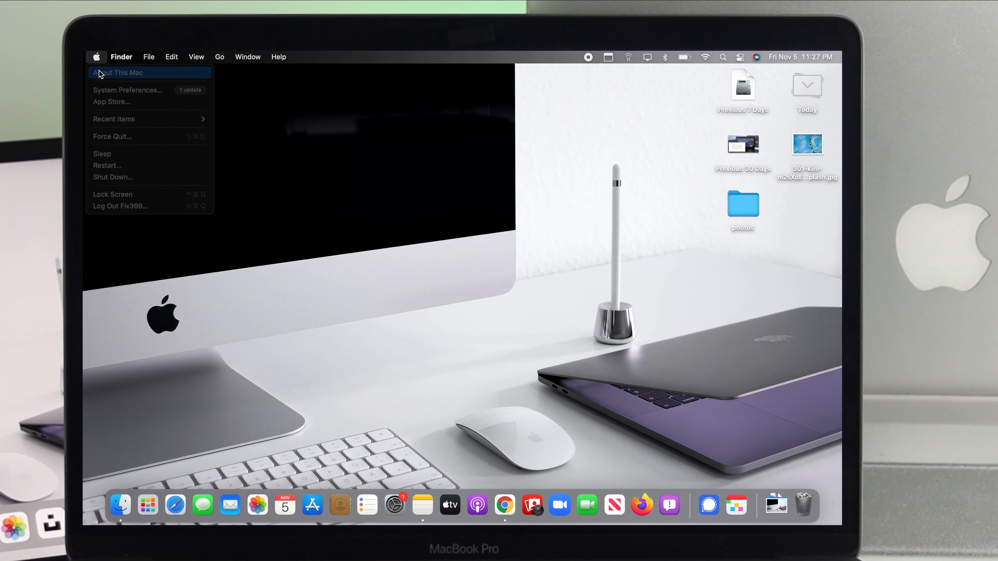
click(118, 73)
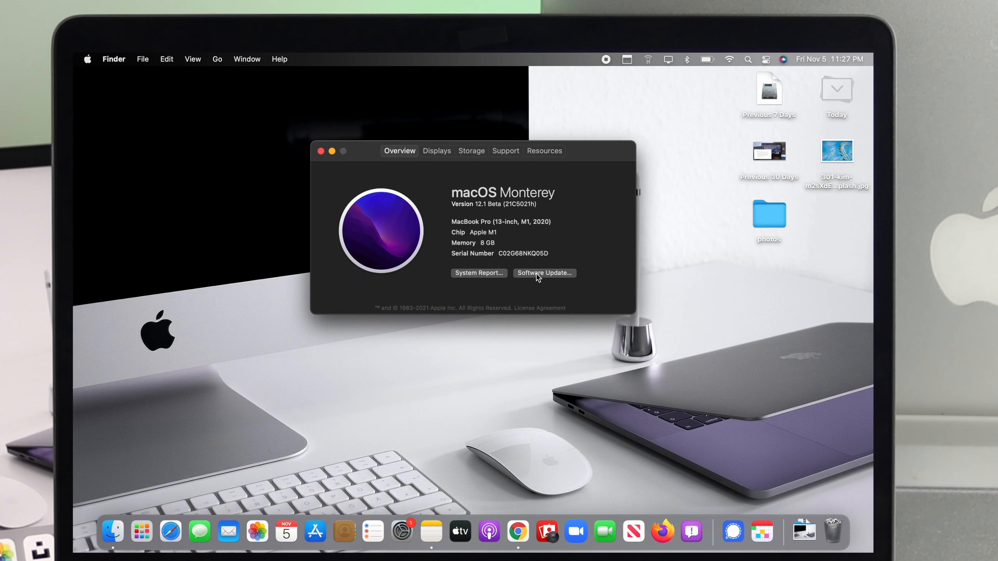
click(544, 273)
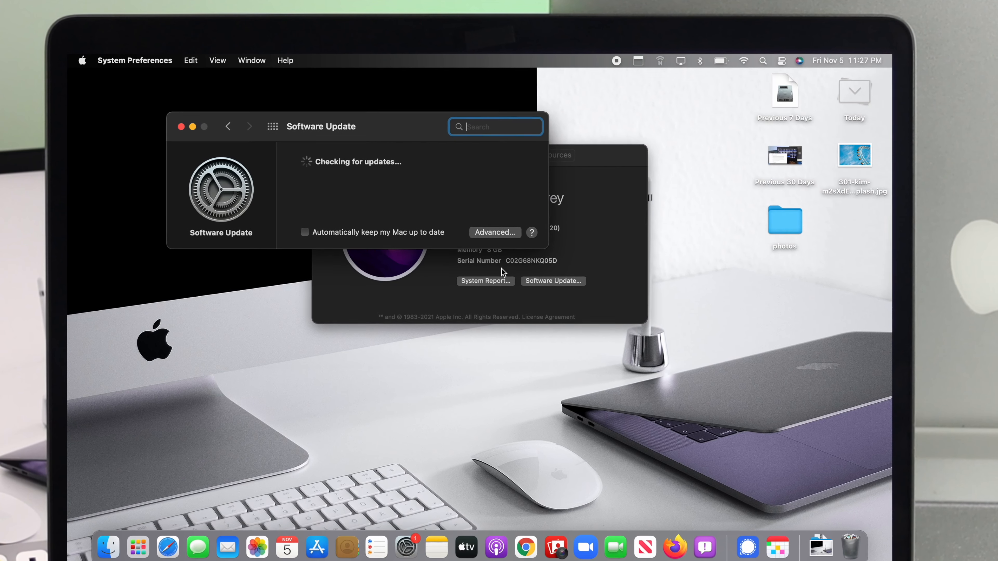